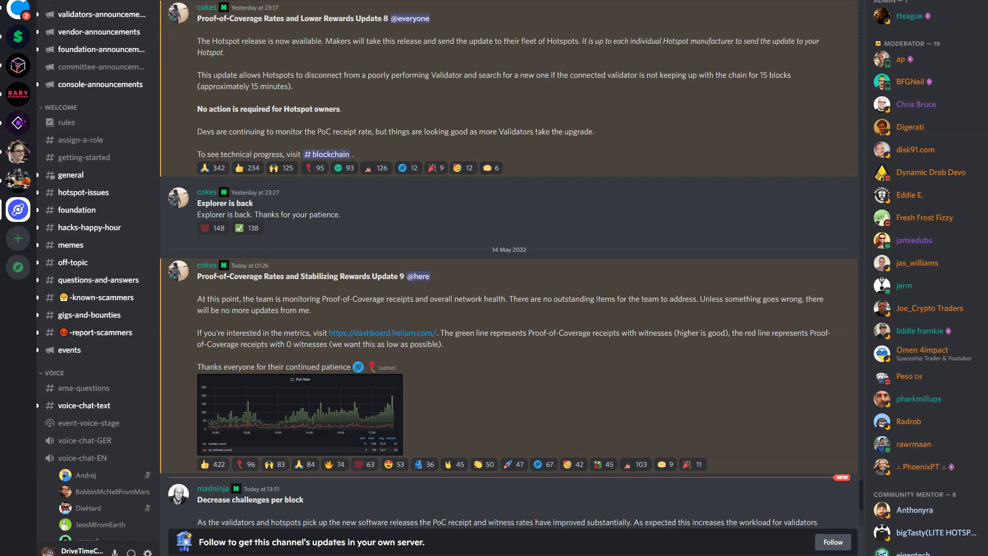
Step: Scroll the Helium announcements channel down to the 'Decrease challenges per block' post
scroll("down", 3)
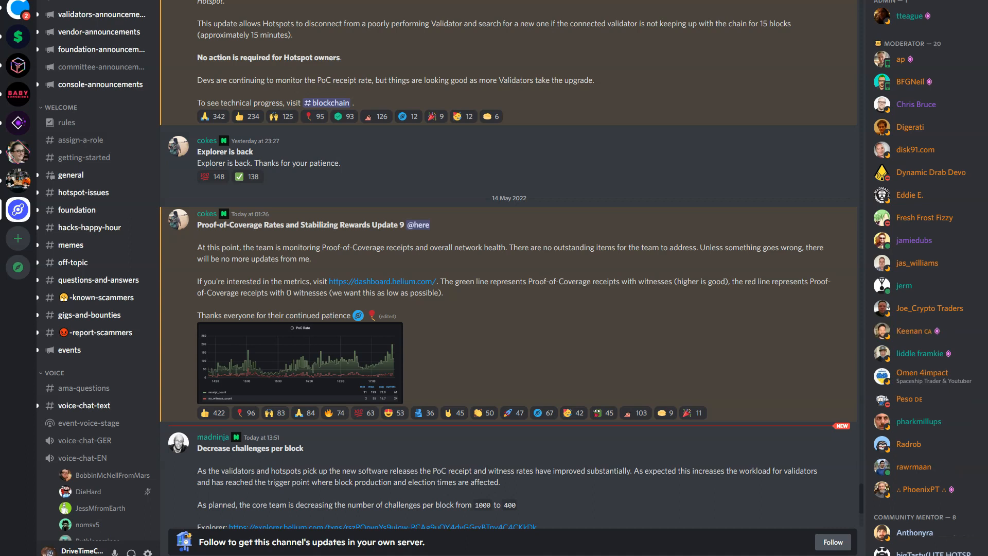
scroll("down", 3)
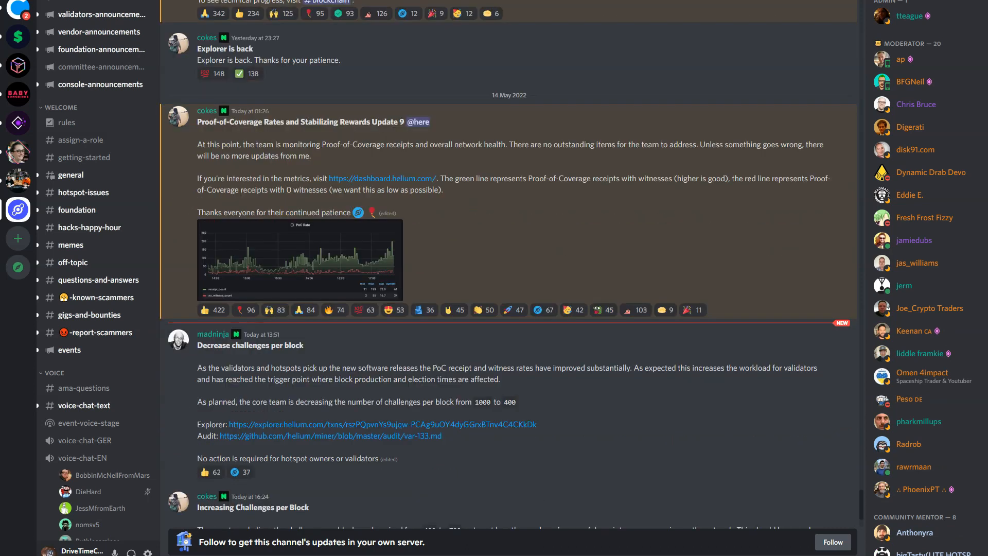
Step: Read the 'Increasing Challenges per Block' post and follow its link to the Helium metrics dashboard
scroll("down", 3)
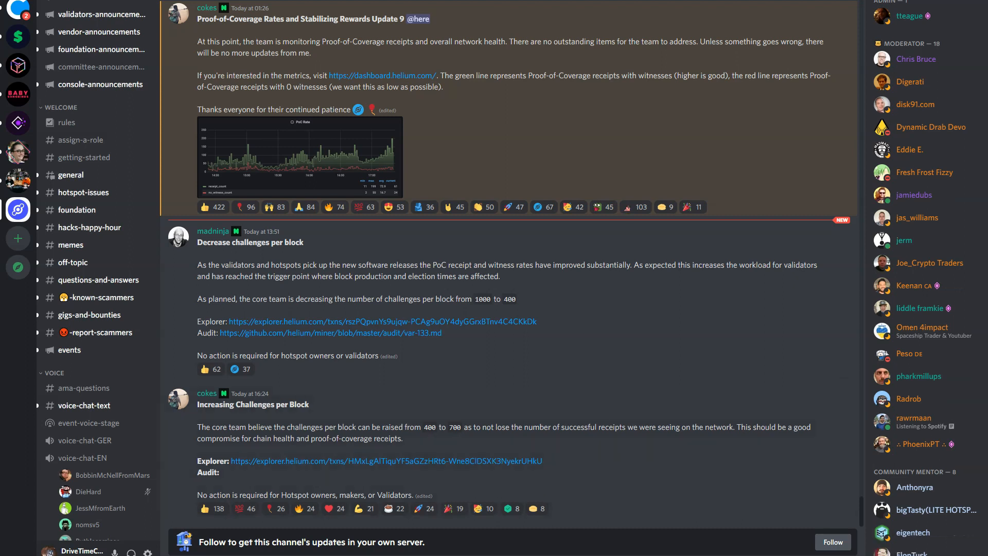
left_click(382, 75)
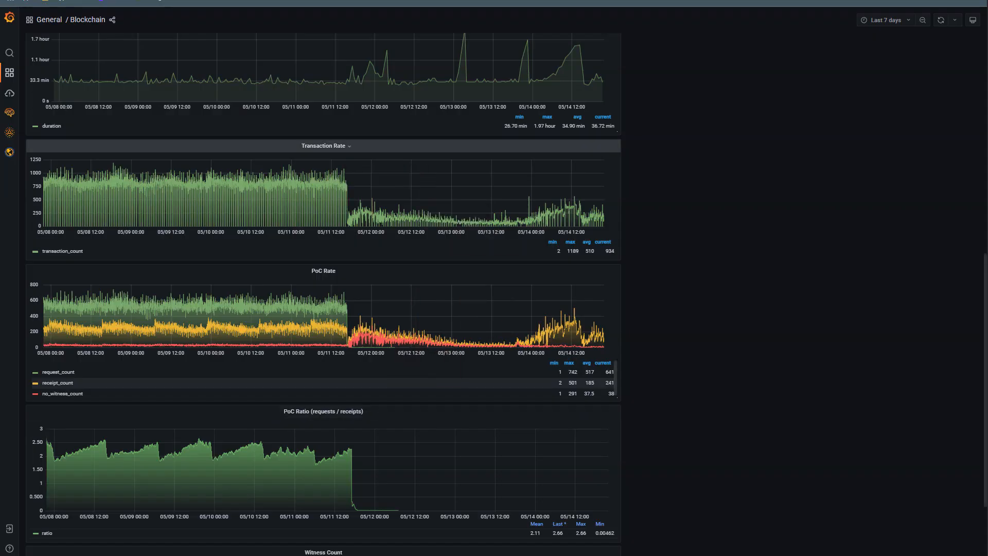
mouse_move(374, 218)
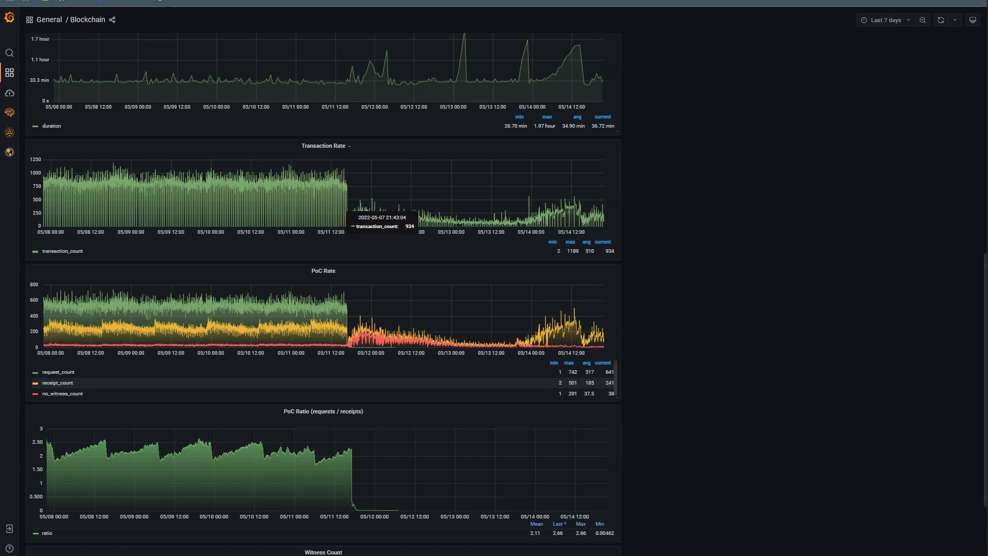
mouse_move(378, 221)
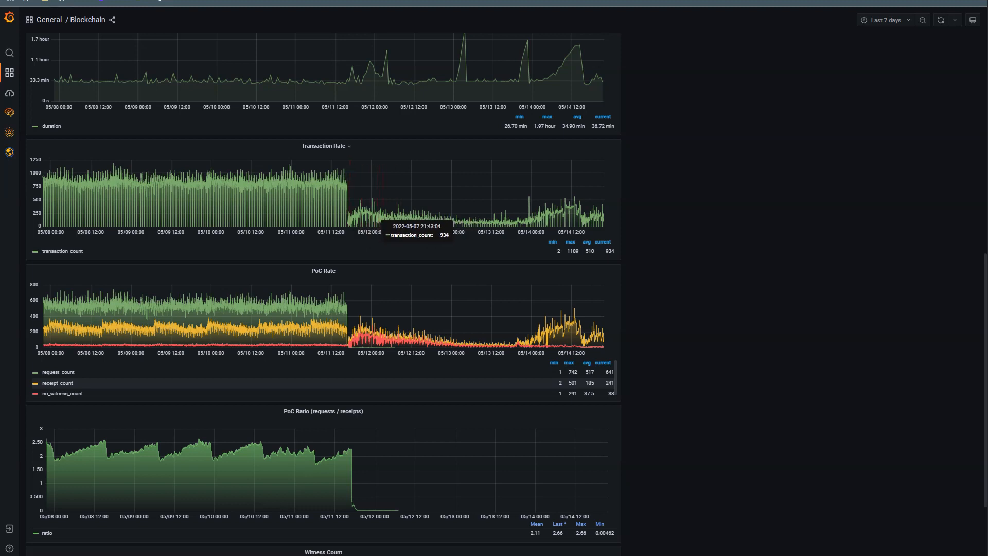
mouse_move(499, 246)
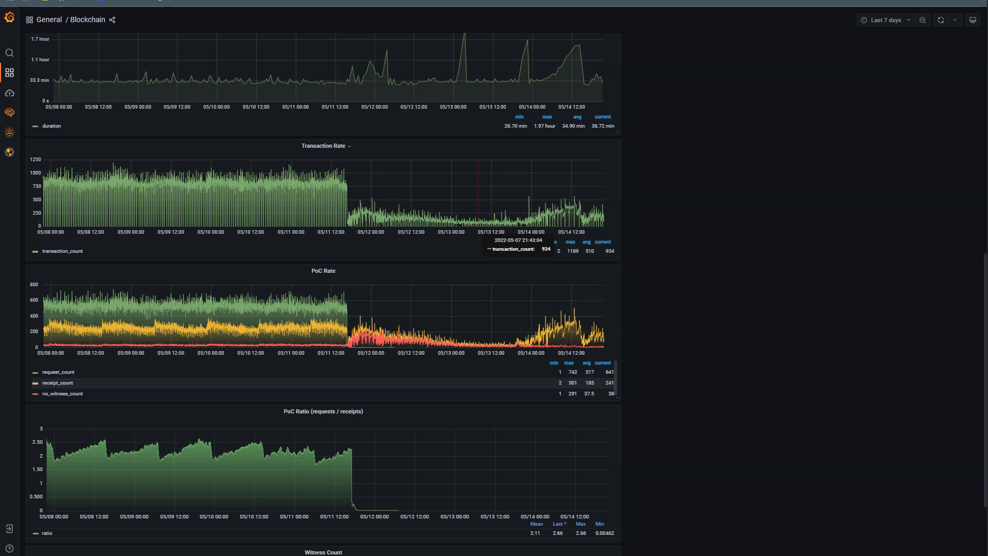
mouse_move(498, 228)
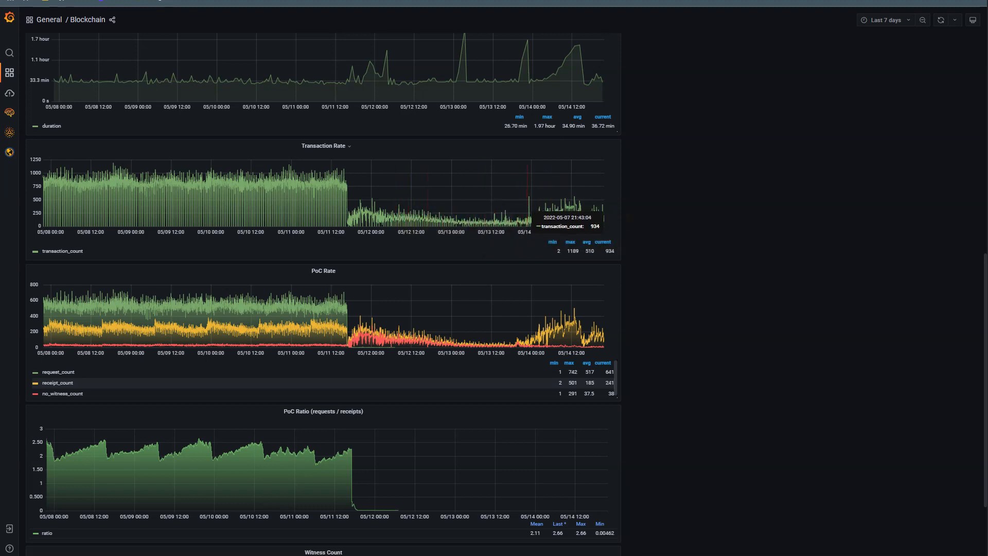
mouse_move(406, 189)
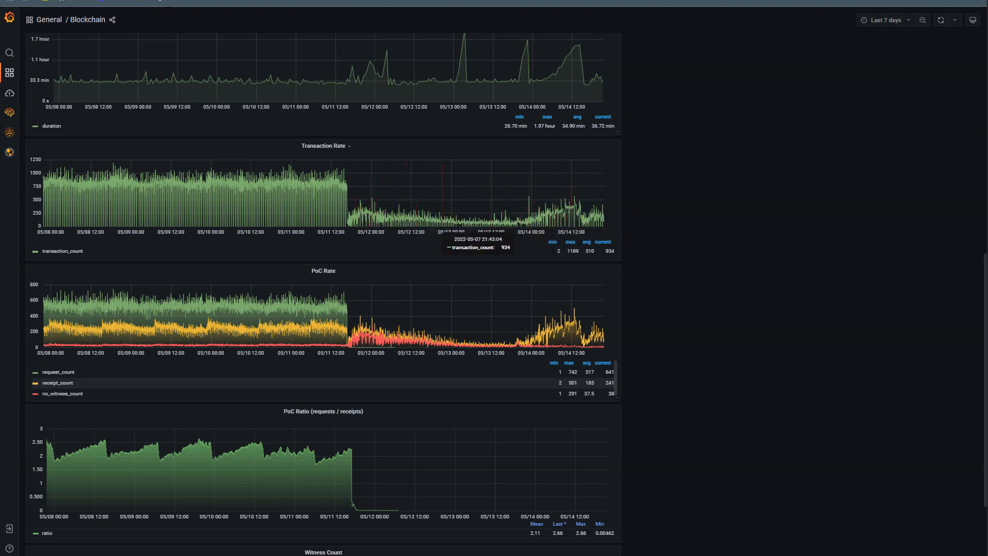
mouse_move(567, 190)
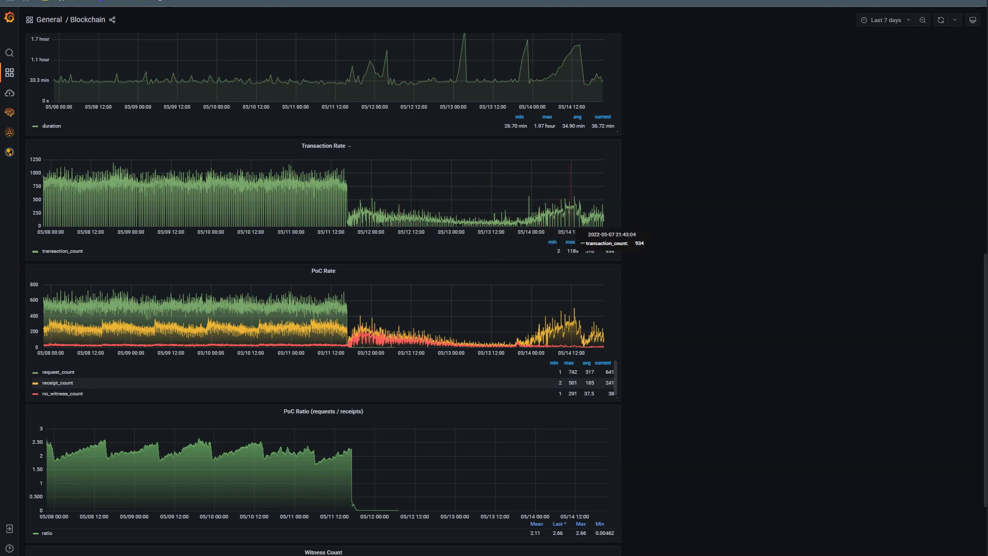
mouse_move(353, 238)
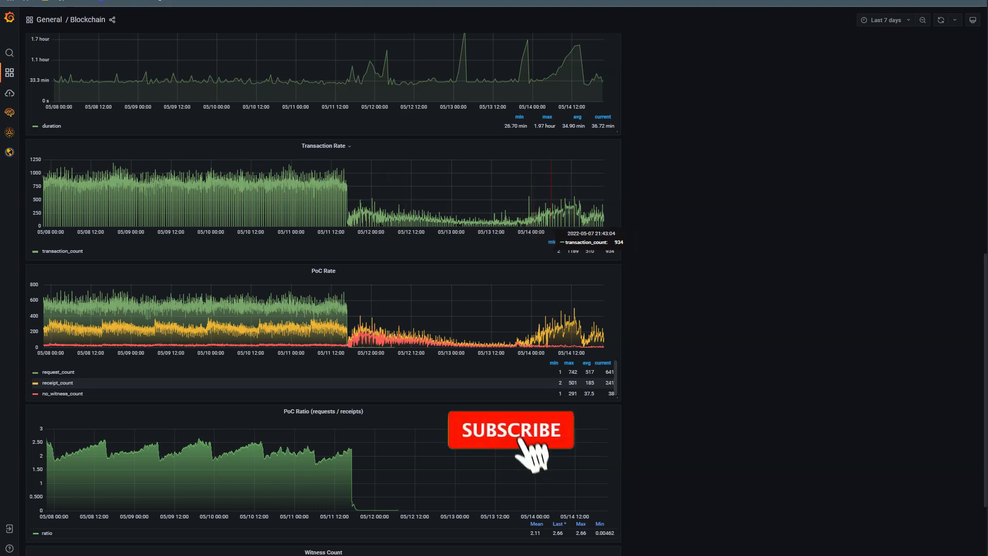
left_click(510, 429)
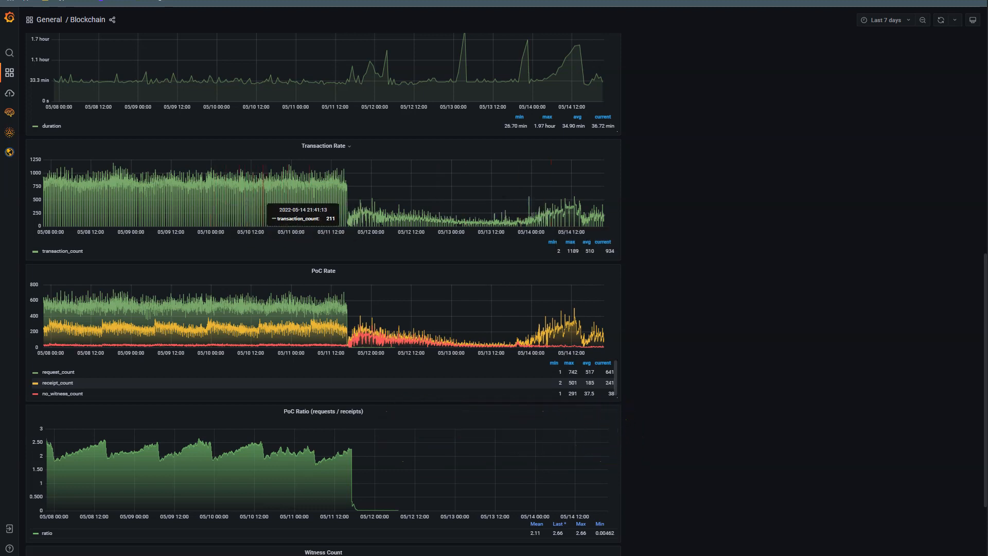
mouse_move(593, 309)
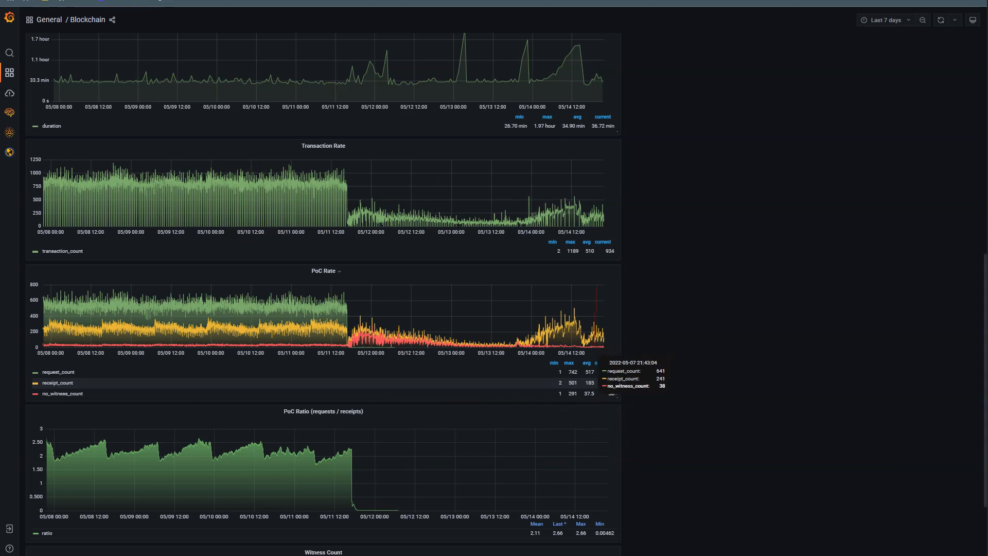
mouse_move(381, 338)
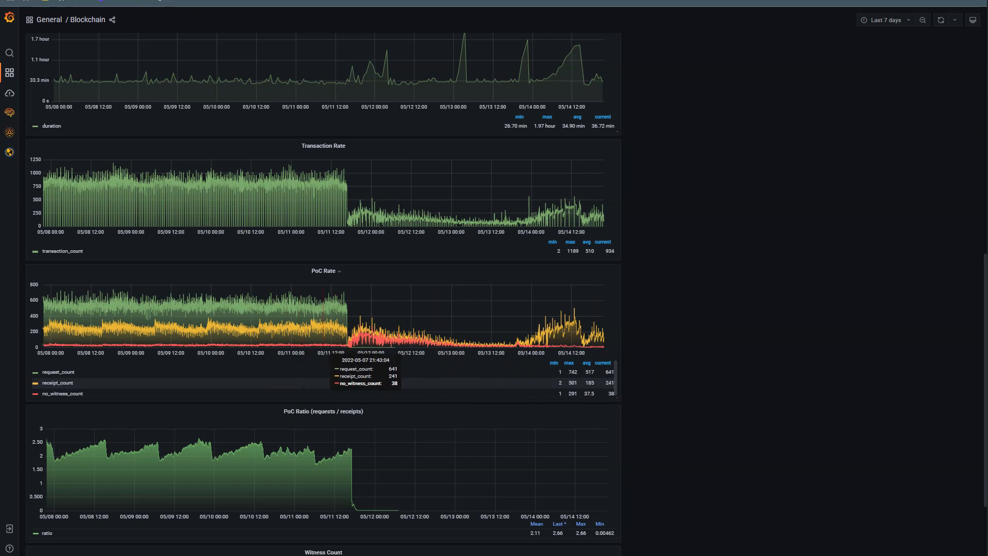
mouse_move(372, 350)
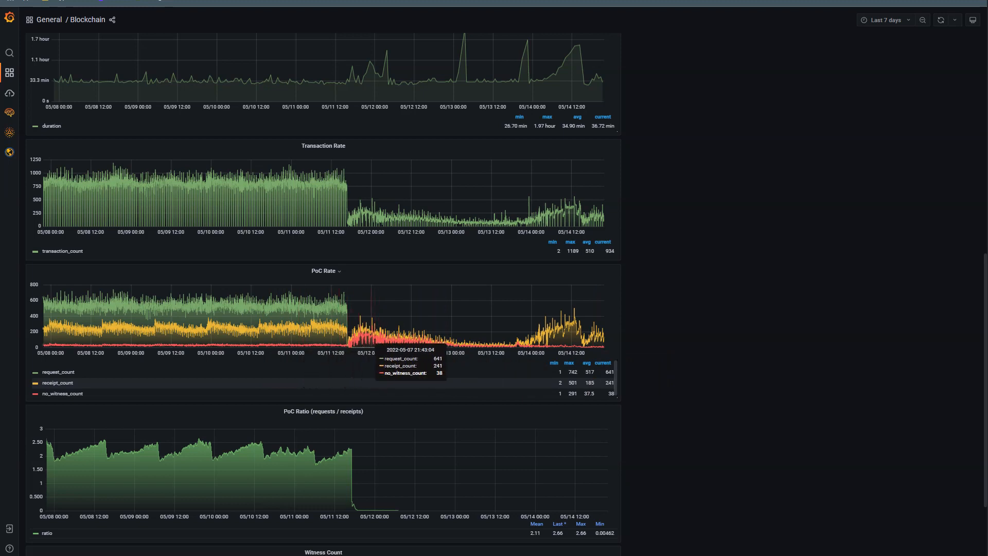
mouse_move(391, 344)
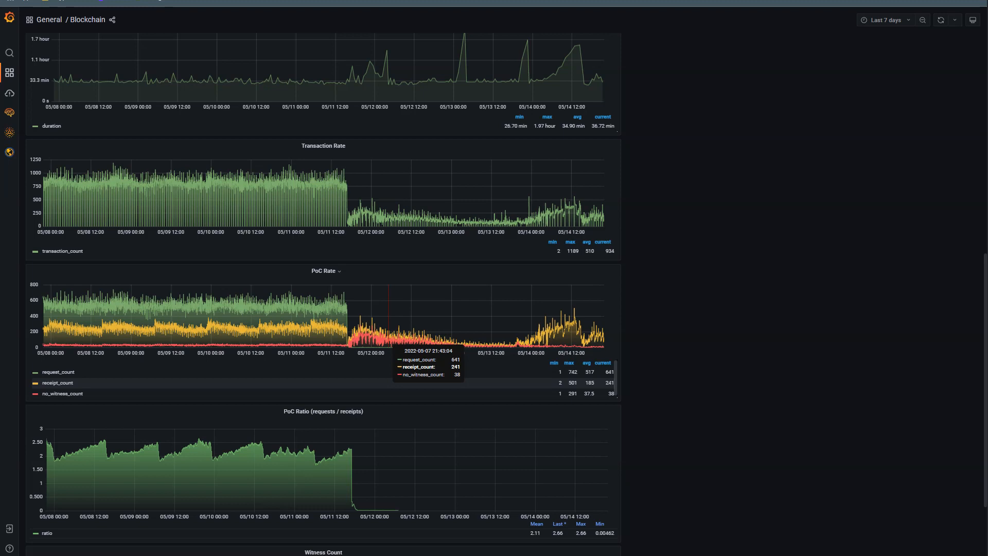
mouse_move(433, 327)
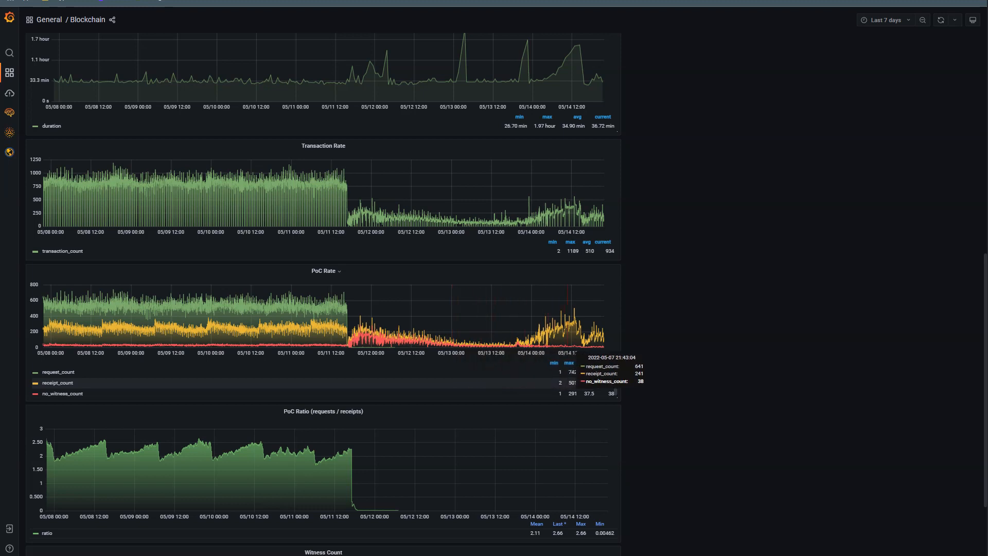
mouse_move(589, 316)
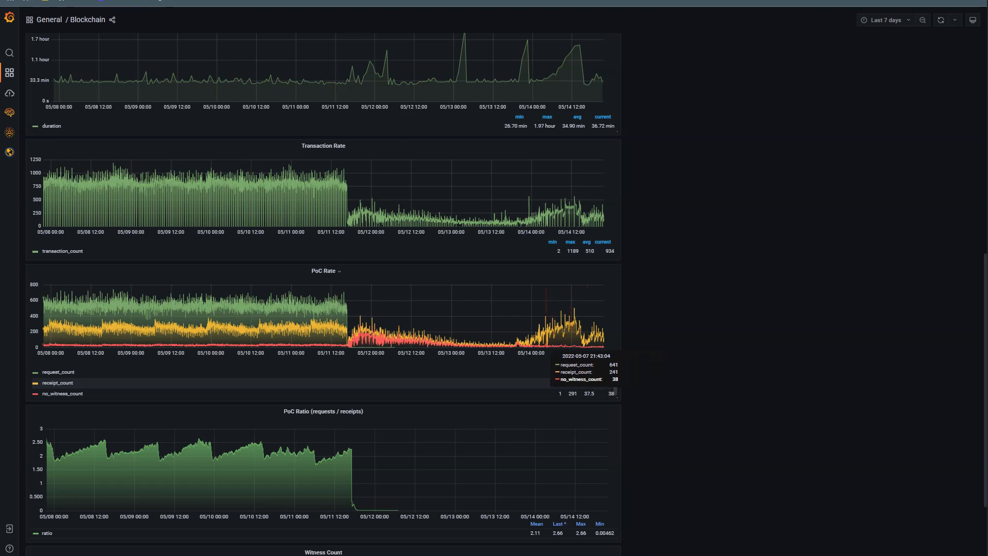
mouse_move(568, 350)
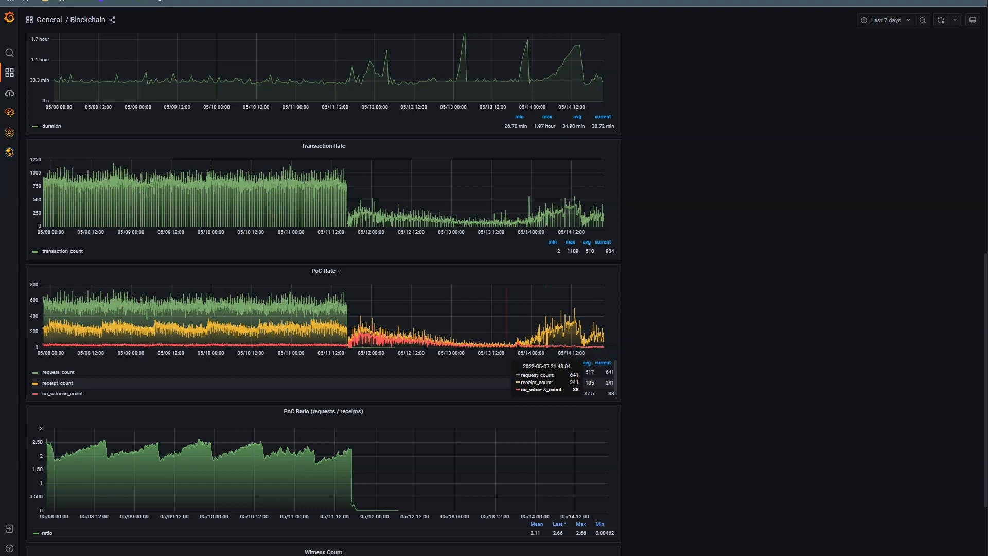
mouse_move(580, 334)
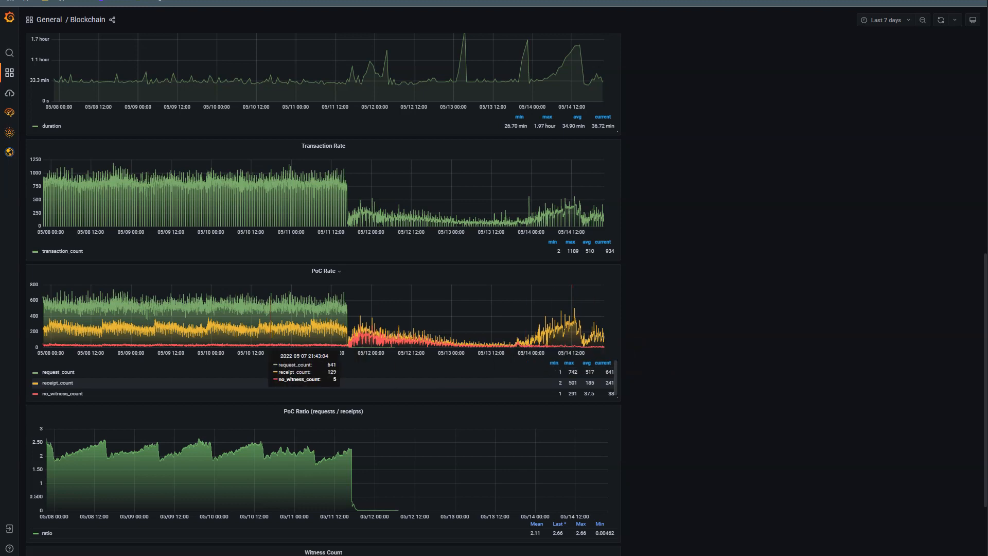
mouse_move(356, 328)
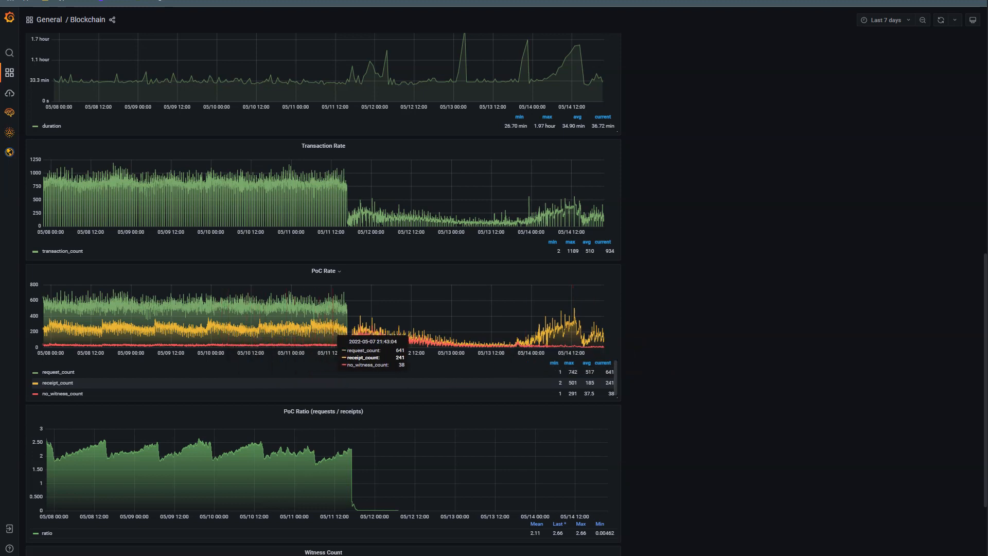
mouse_move(571, 334)
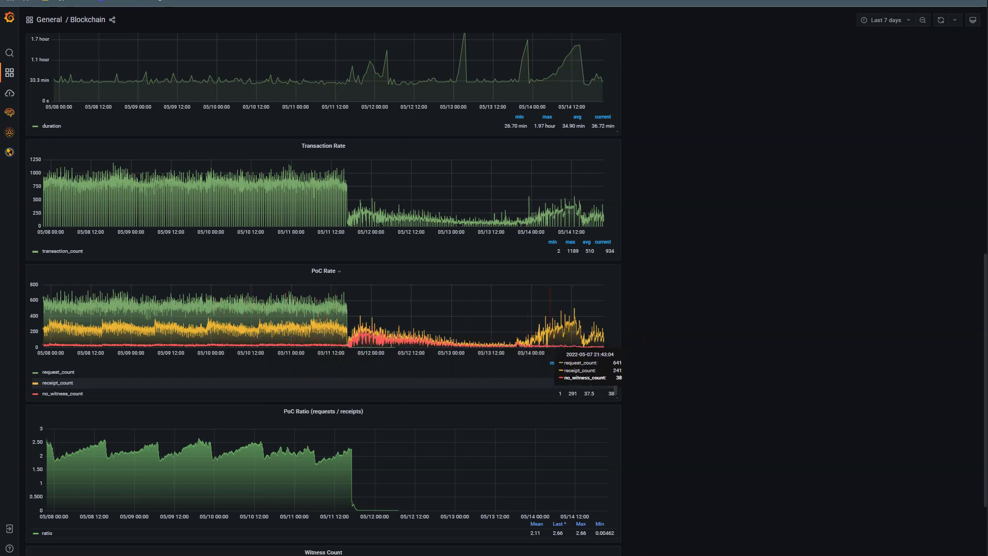
mouse_move(580, 321)
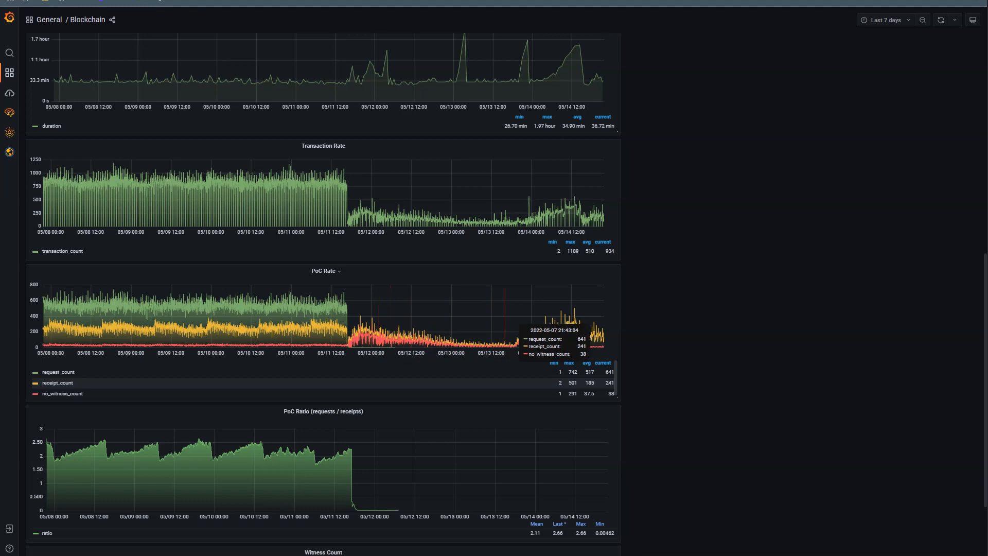
mouse_move(586, 330)
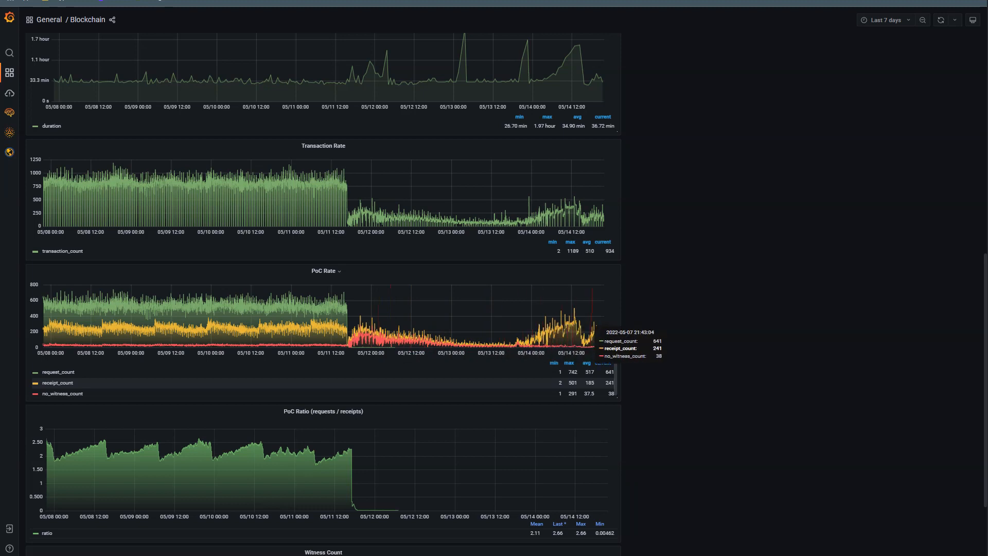
scroll("down", 3)
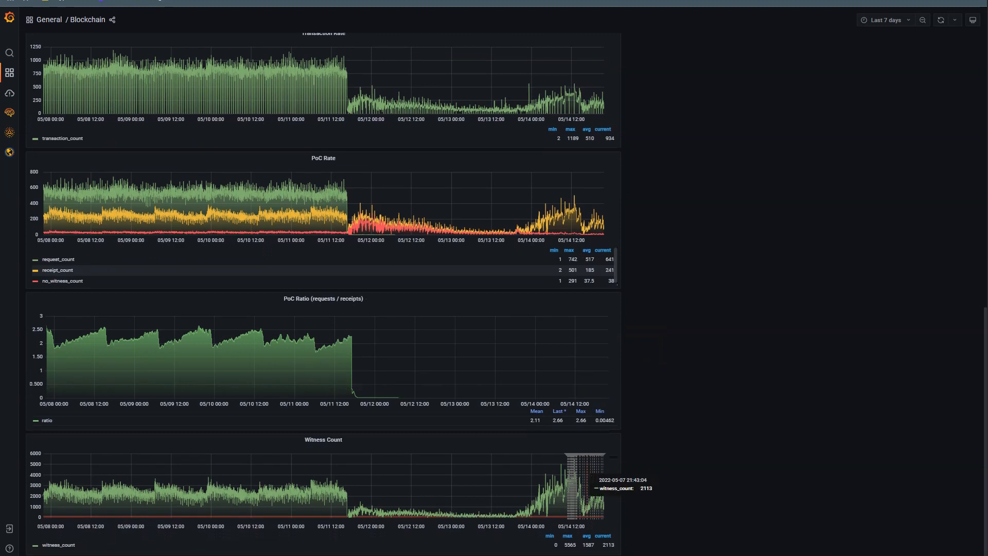
mouse_move(347, 498)
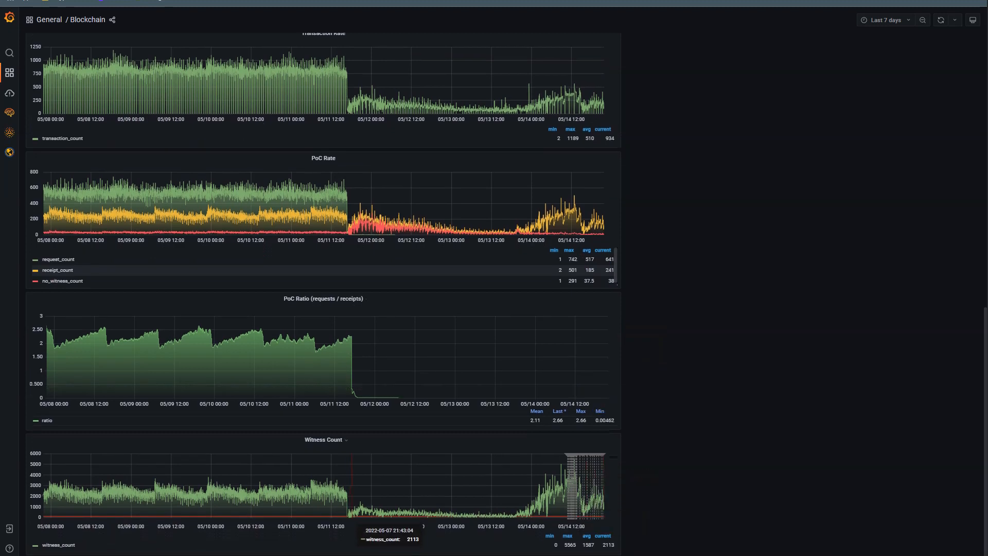
mouse_move(457, 525)
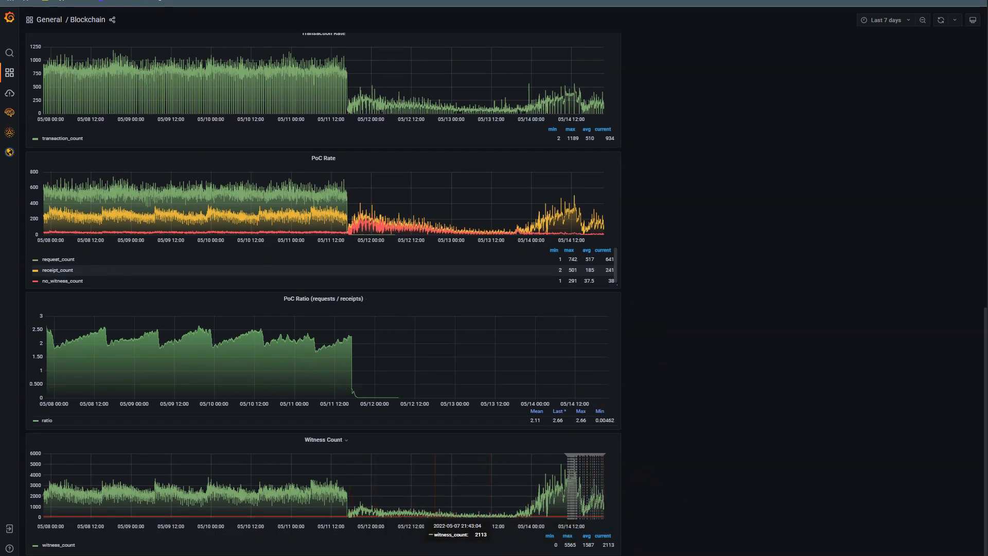
mouse_move(505, 485)
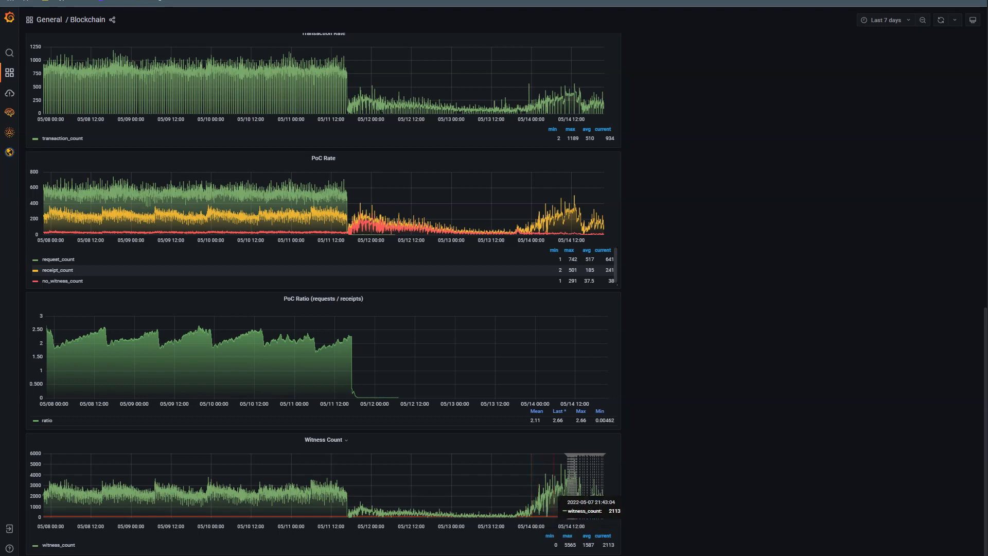
mouse_move(561, 498)
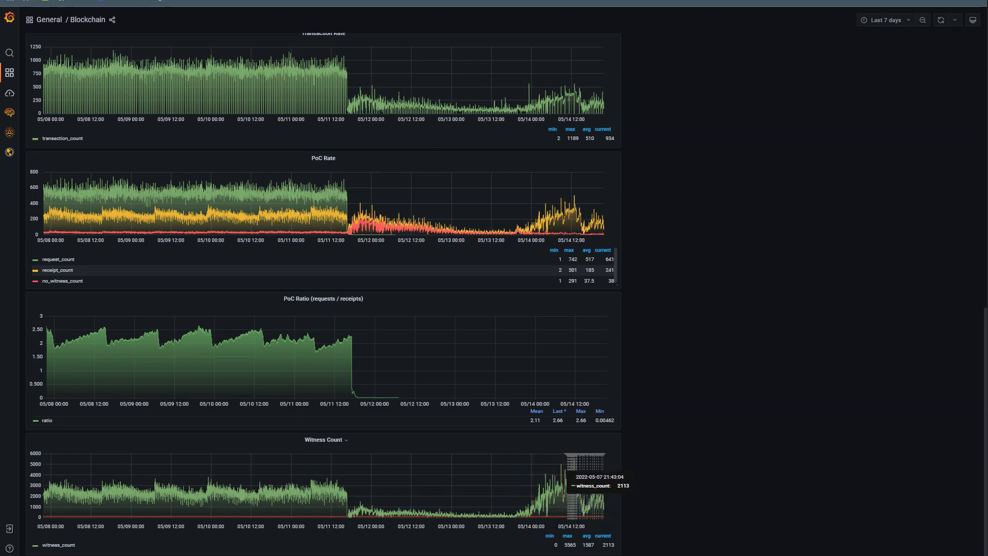
mouse_move(573, 502)
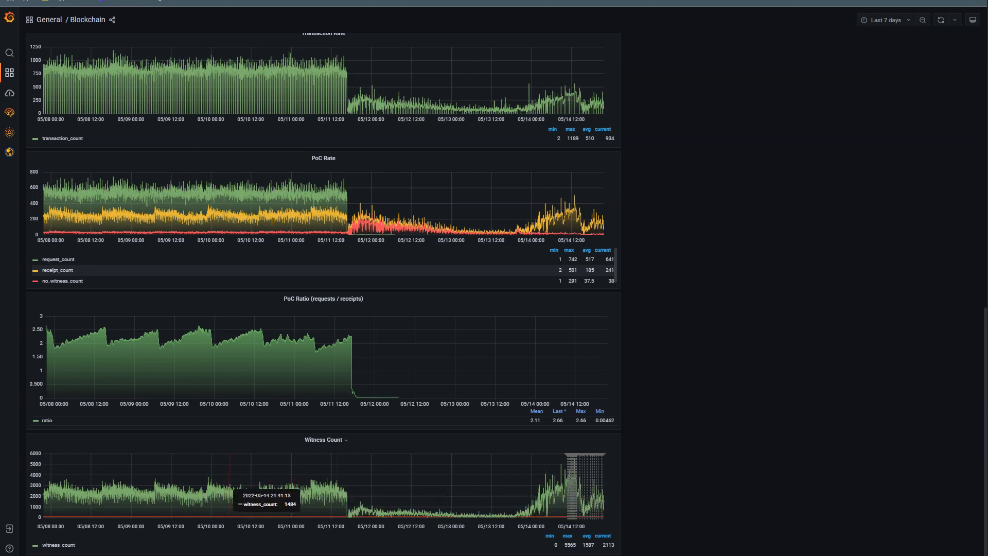
mouse_move(341, 499)
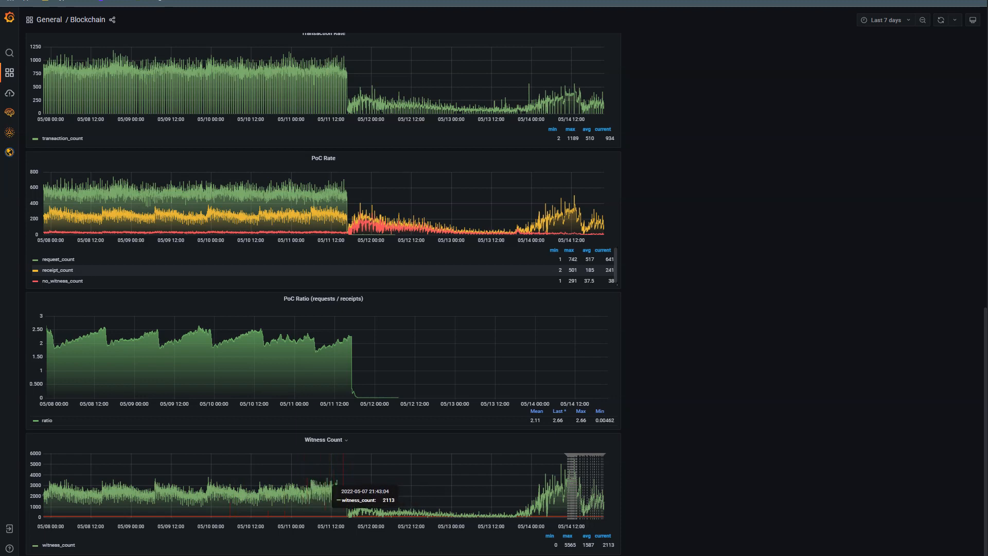
mouse_move(568, 499)
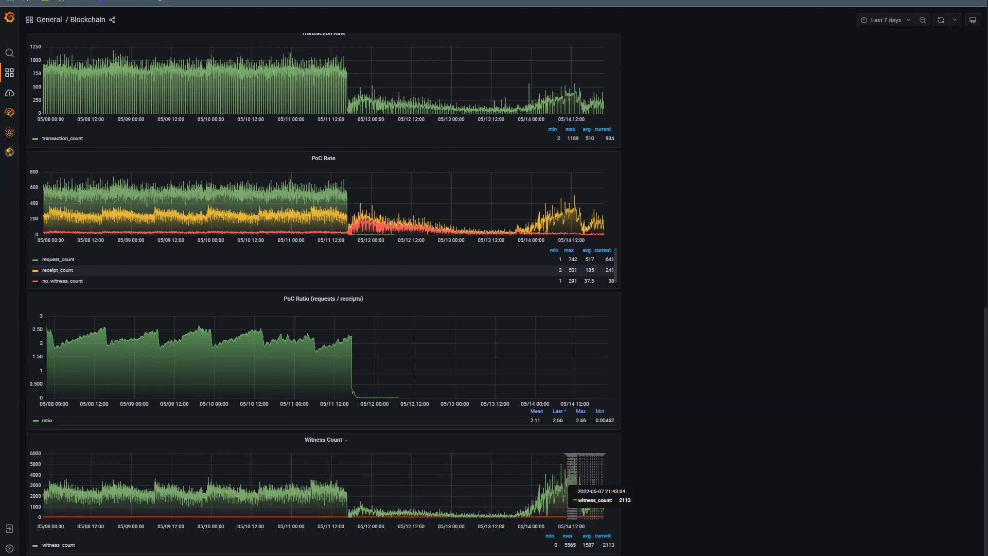
mouse_move(586, 498)
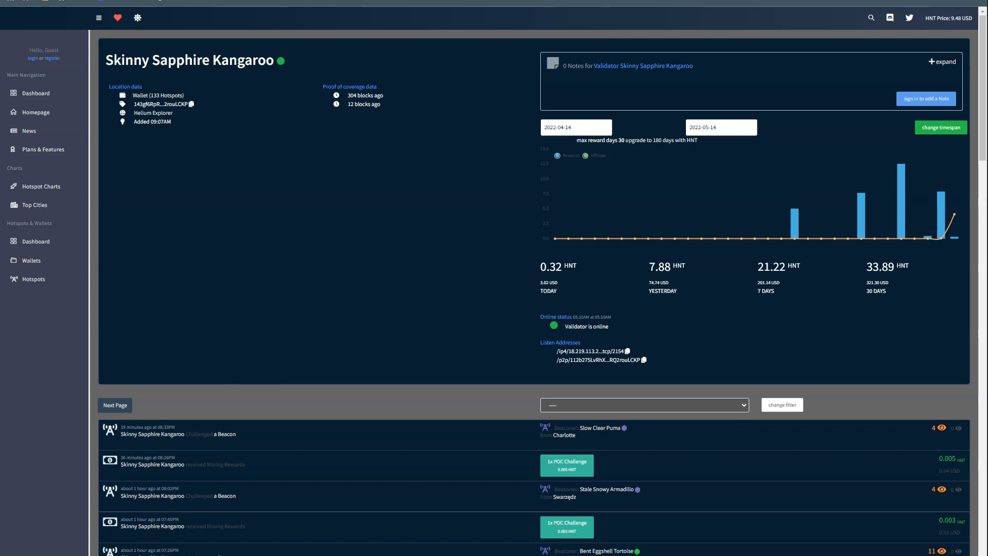
Step: Scroll through Skinny Sapphire Kangaroo's beacon and reward activity feed on HeliumTracker
scroll("down", 3)
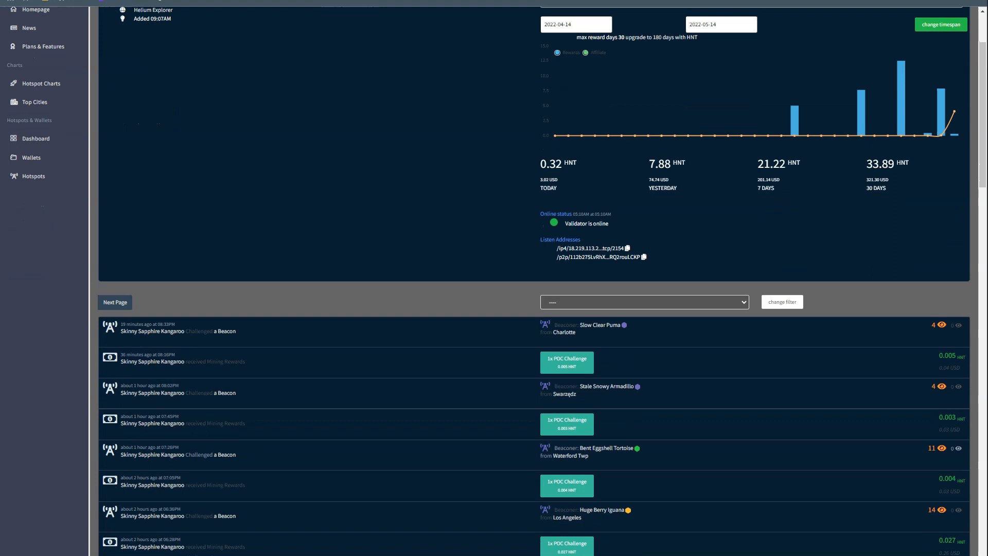
scroll("down", 3)
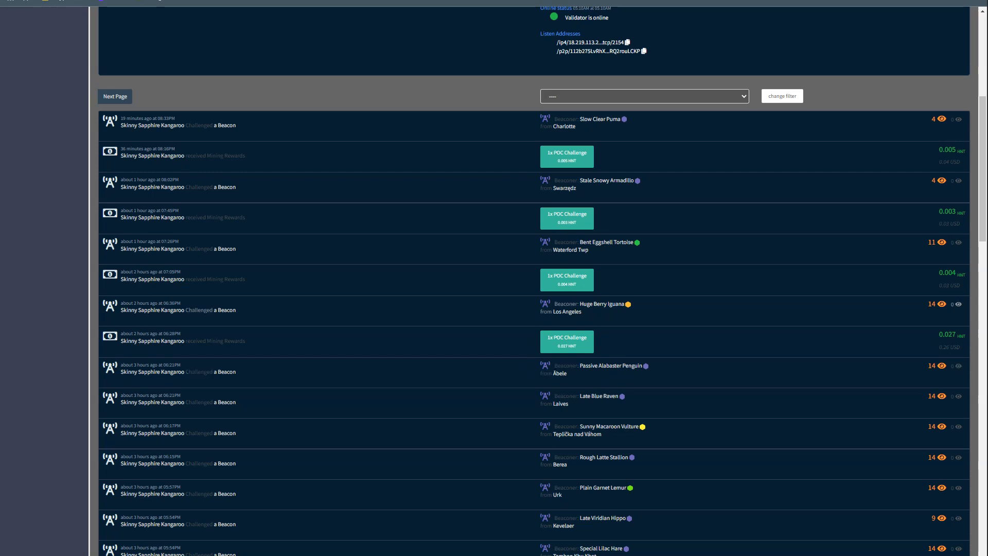
scroll("down", 3)
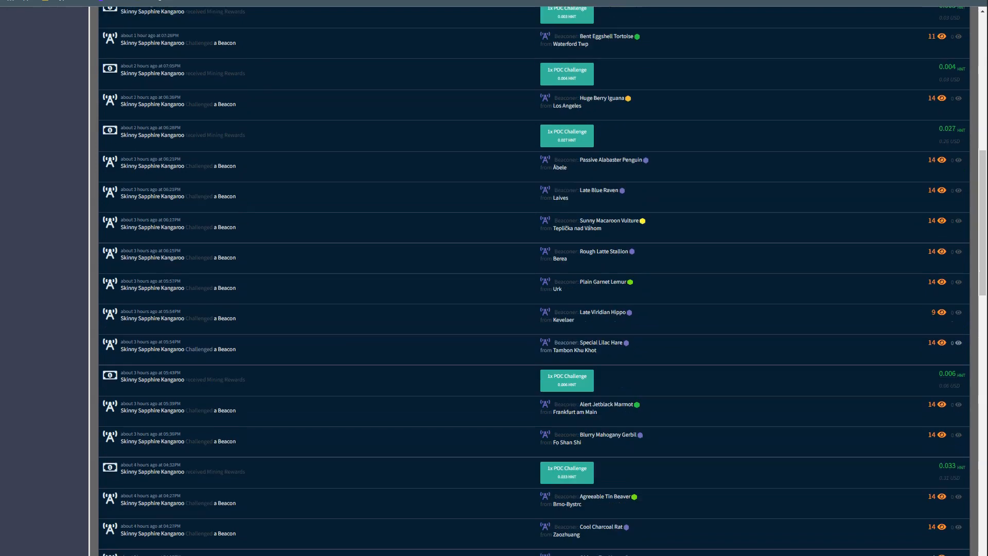
scroll("down", 3)
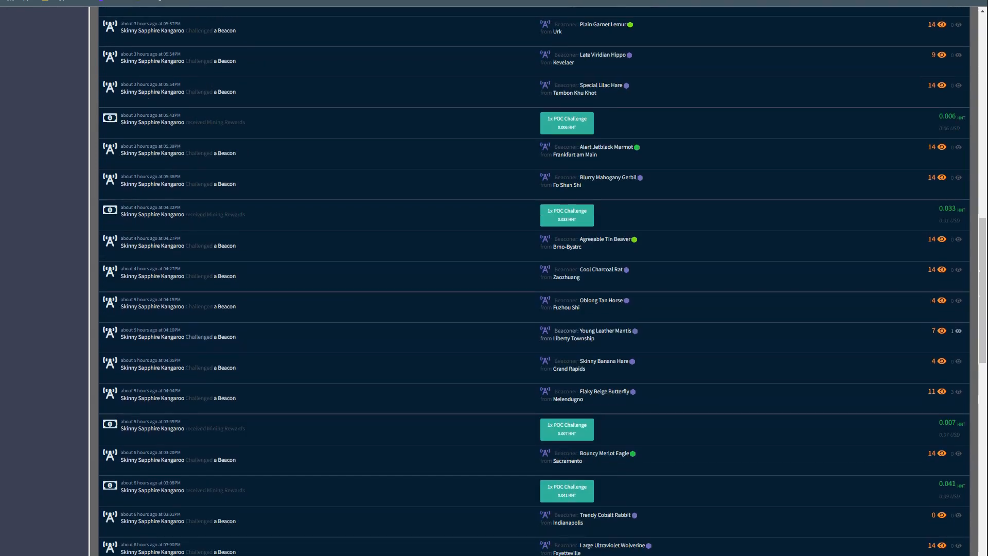
scroll("down", 3)
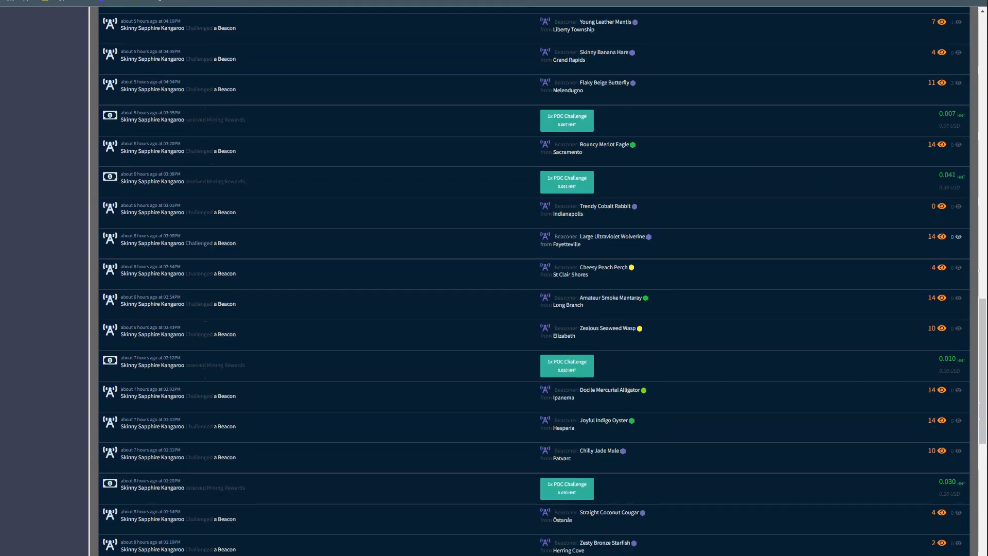
scroll("down", 3)
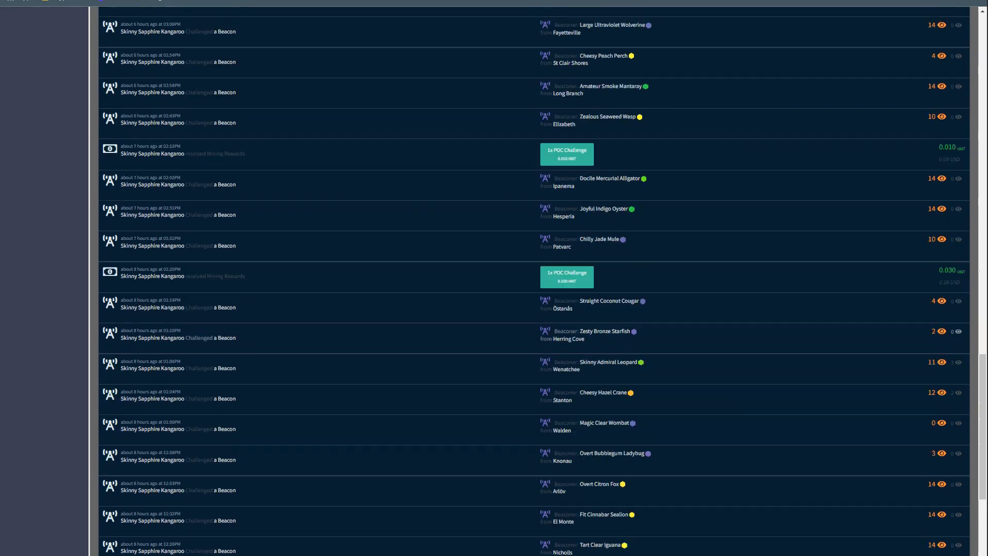
scroll("up", 3)
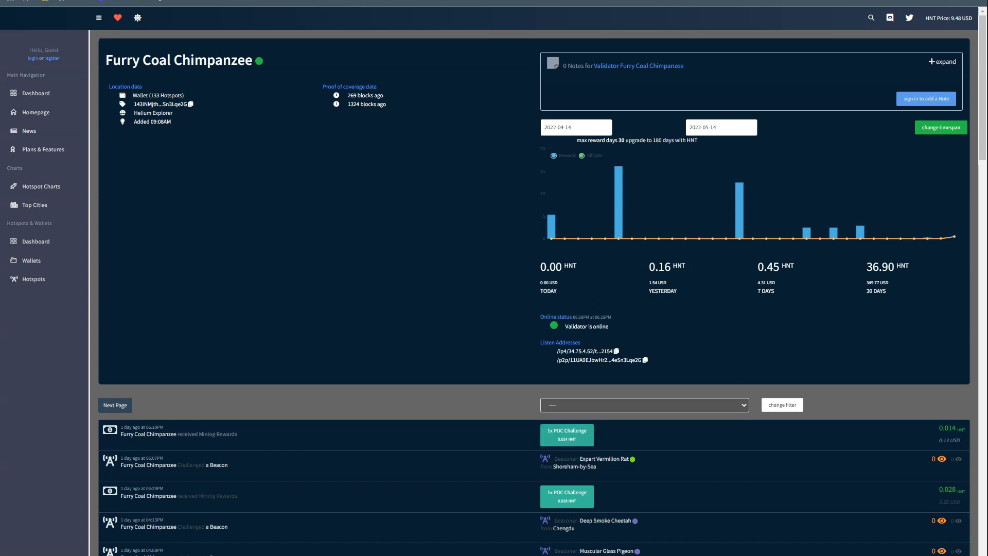
scroll("down", 3)
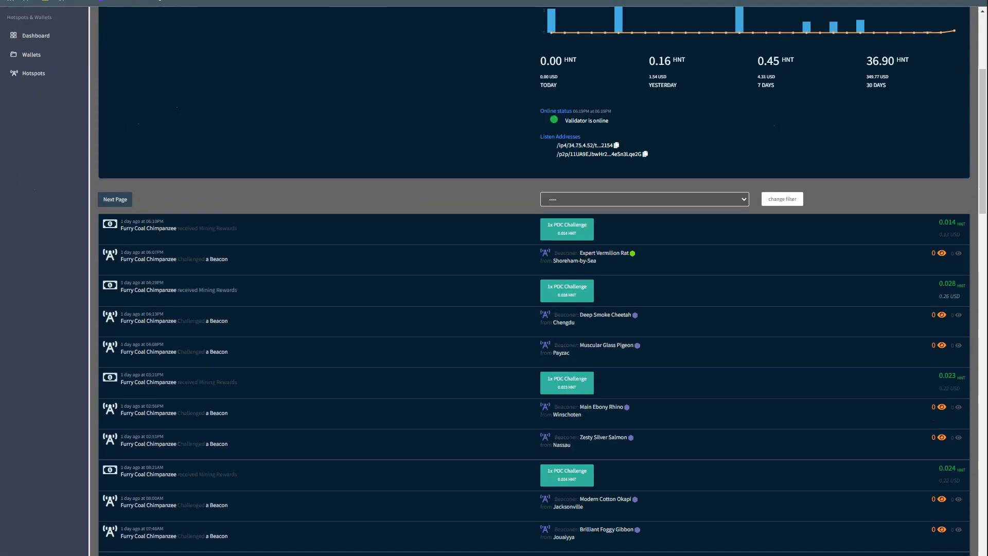
scroll("down", 3)
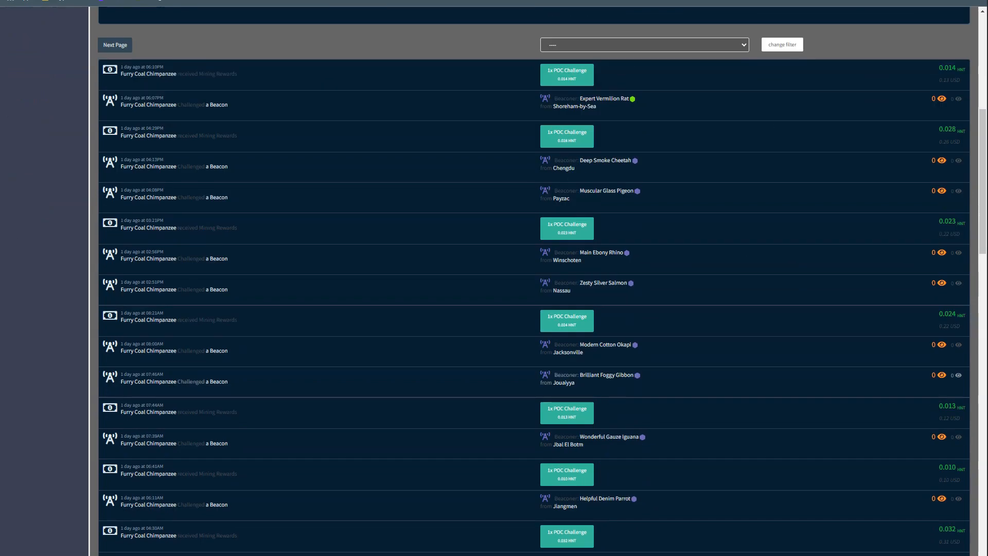
scroll("up", 3)
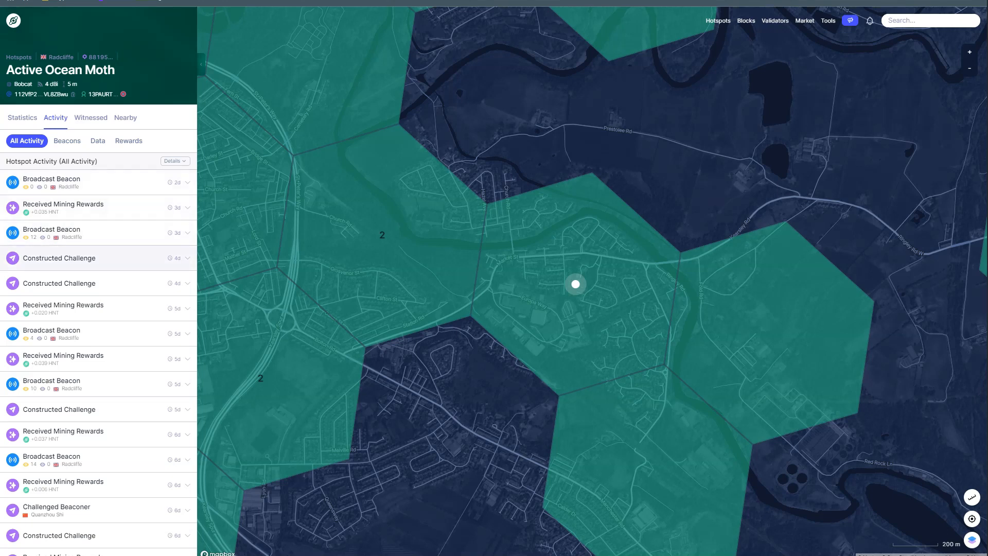
Step: Scroll through hotspot Active Ocean Moth's All Activity list in Helium Explorer
scroll("down", 3)
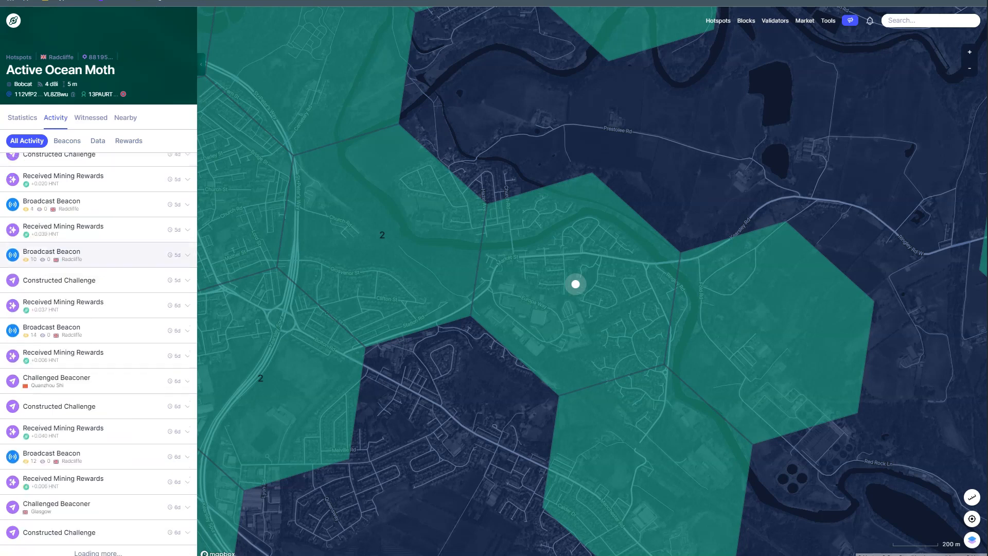
scroll("down", 3)
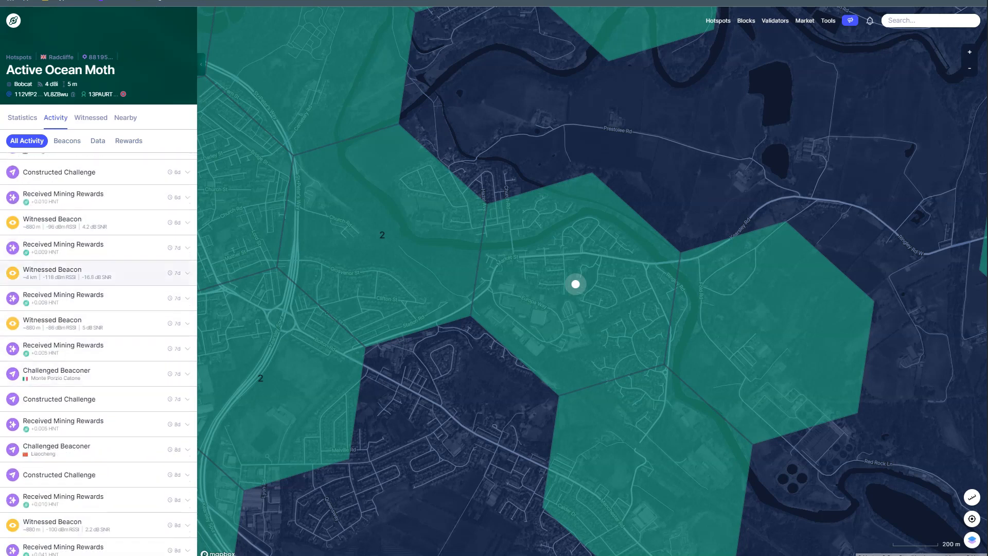
scroll("down", 3)
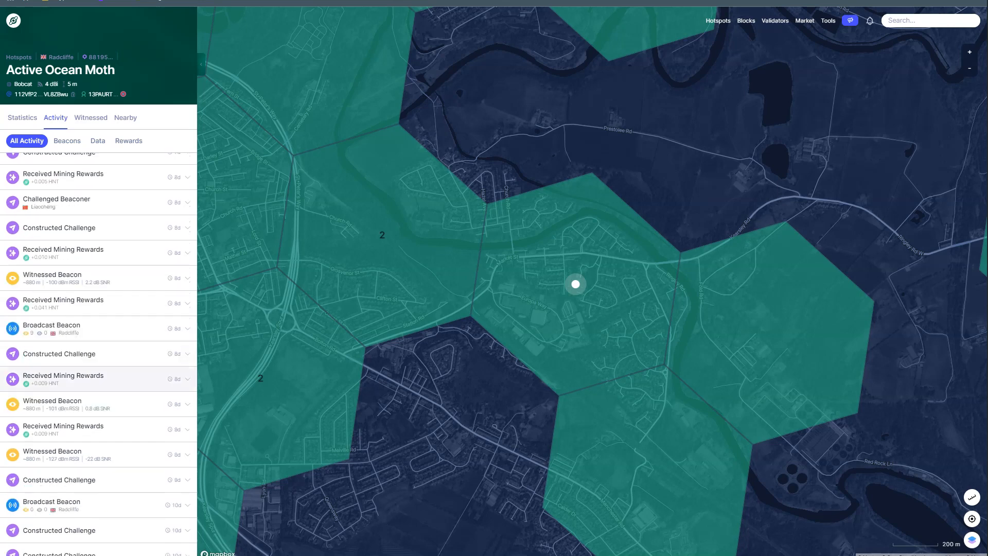
scroll("up", 3)
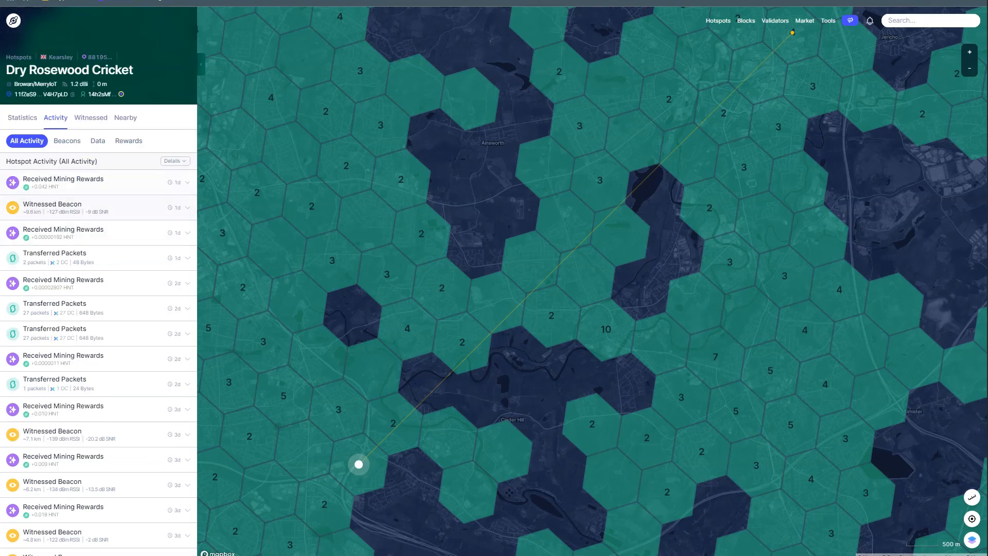
Step: Scroll hotspot Dry Rosewood Cricket's All Activity list in Helium Explorer
scroll("down", 3)
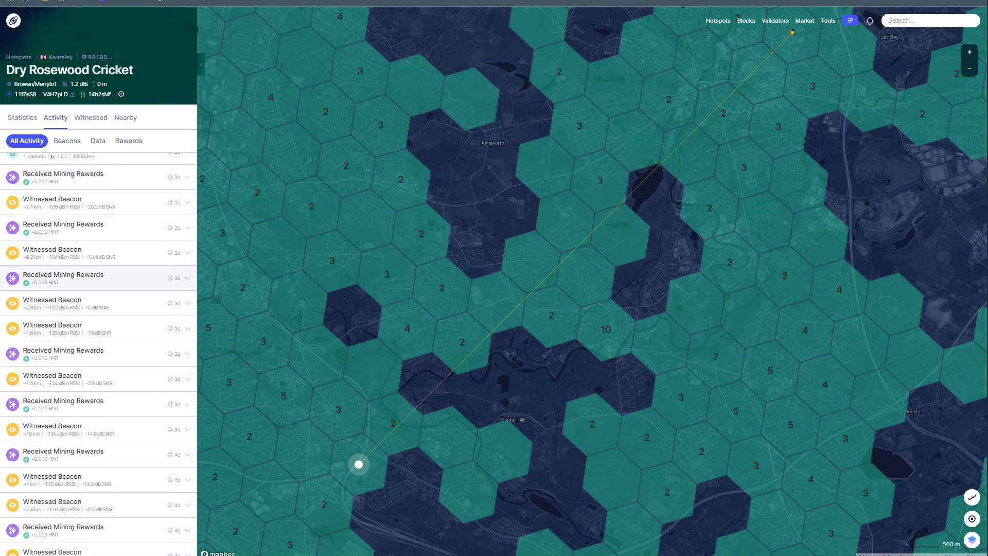
scroll("up", 3)
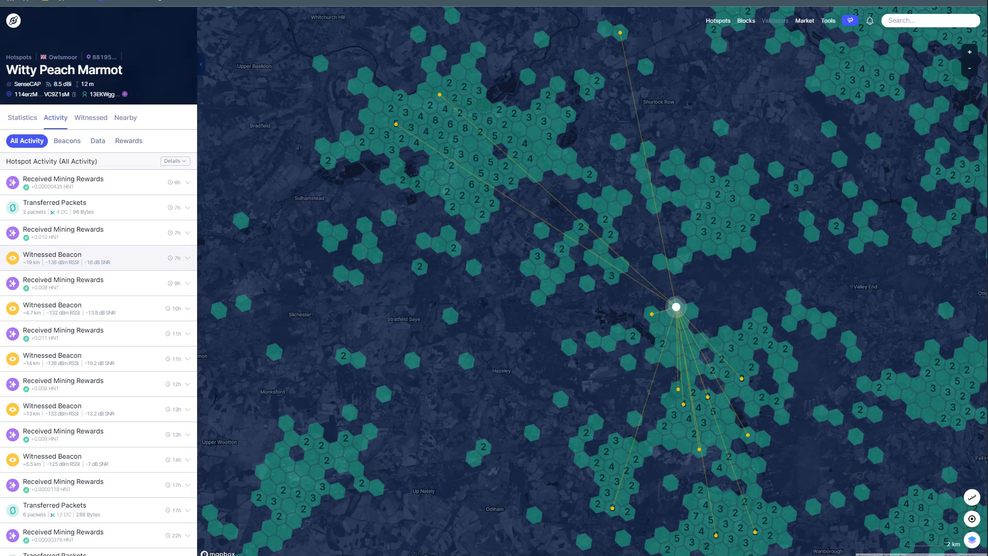
Step: Scroll Witty Peach Marmot's activity list, then go to the network-wide Validators statistics page
scroll("down", 3)
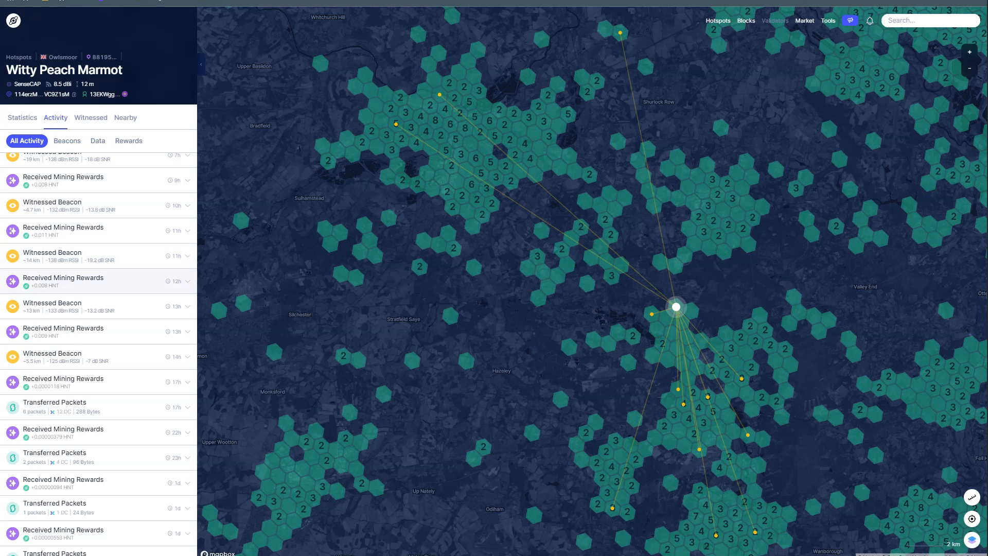
scroll("up", 3)
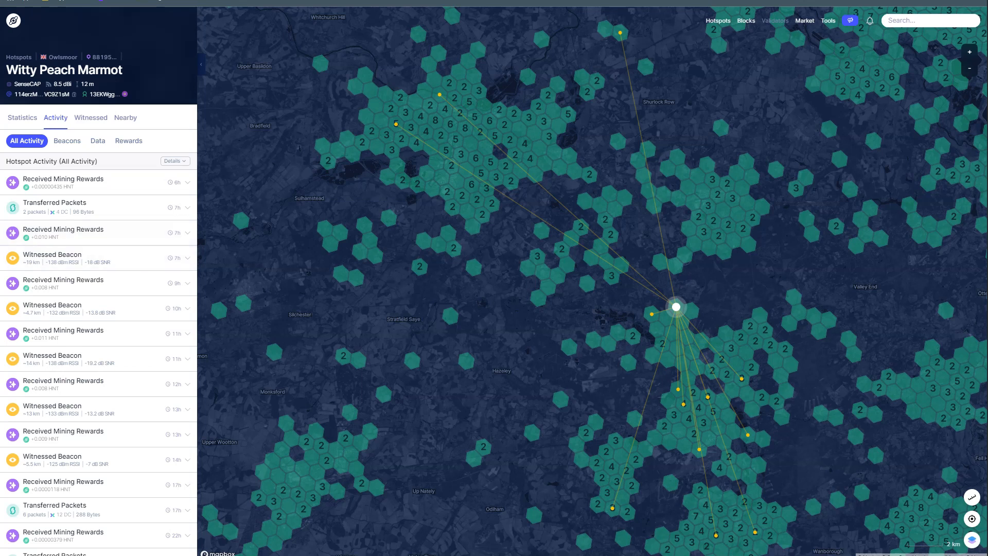
left_click(774, 20)
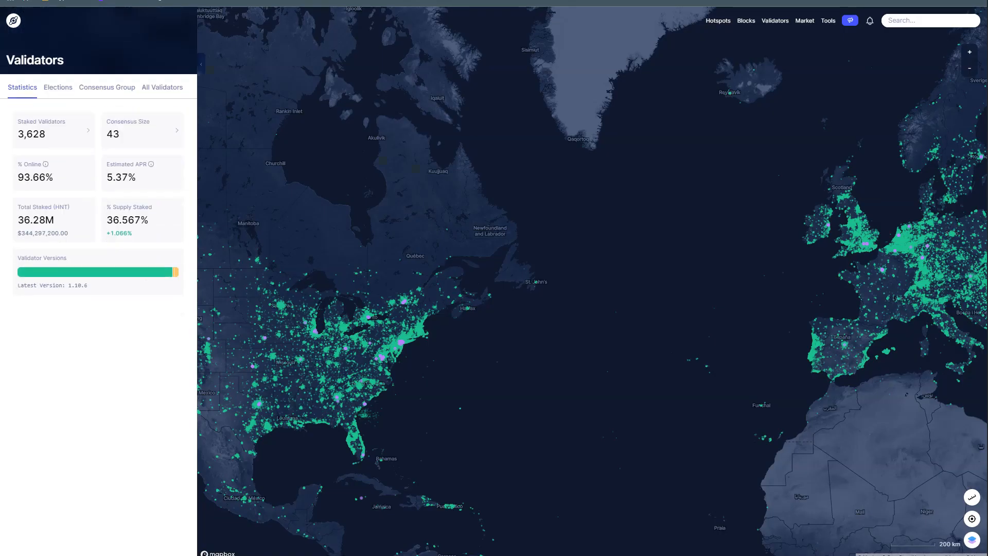